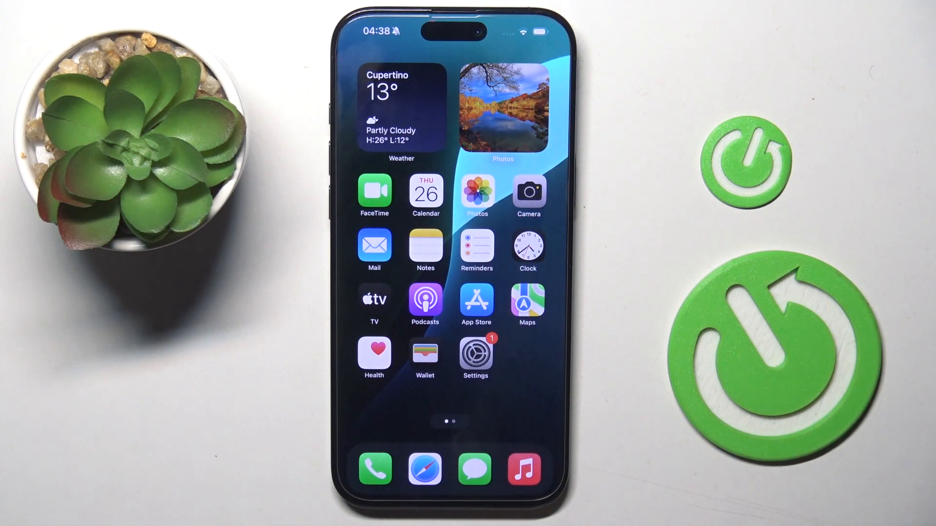
Go from the home screen into Settings and open the Accessibility section
{"action": "left_click", "coordinate": [475, 352]}
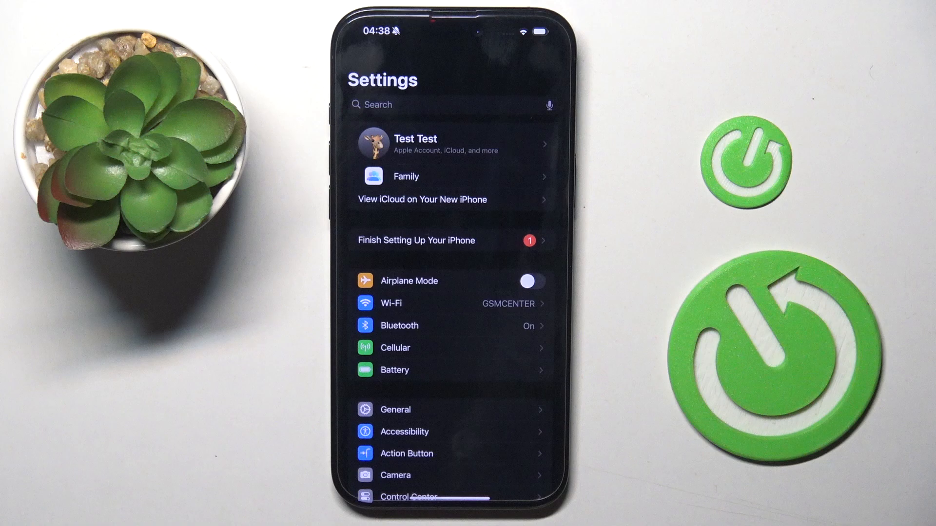
{"action": "scroll", "scroll_direction": "down", "scroll_amount": 3}
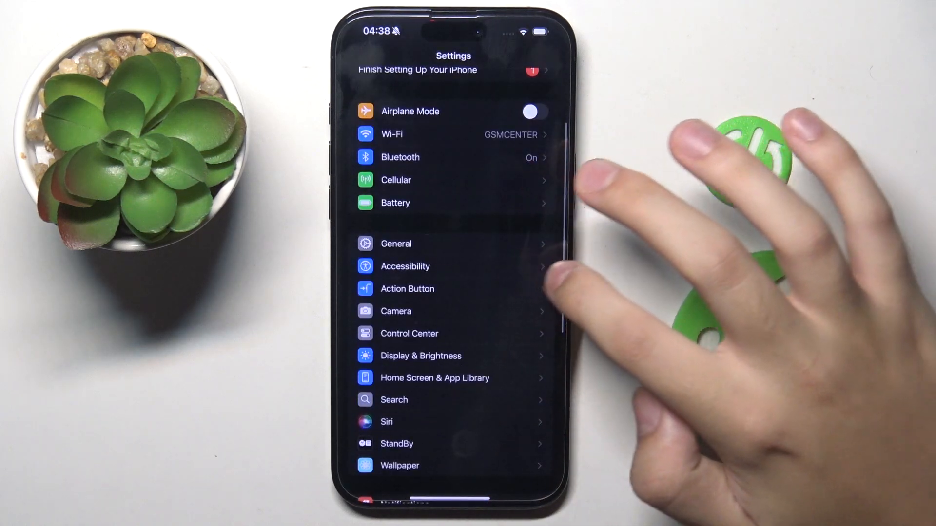
{"action": "left_click", "coordinate": [405, 266]}
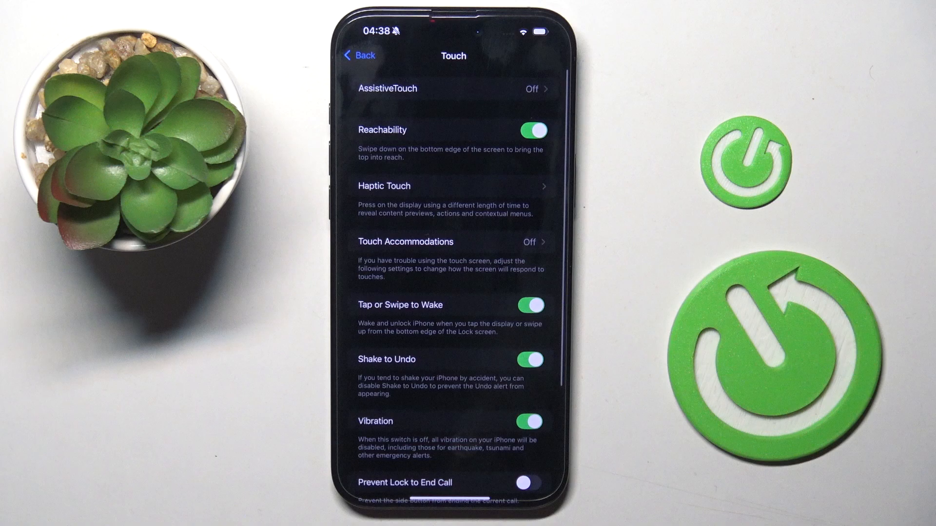
{"action": "left_click", "coordinate": [528, 129]}
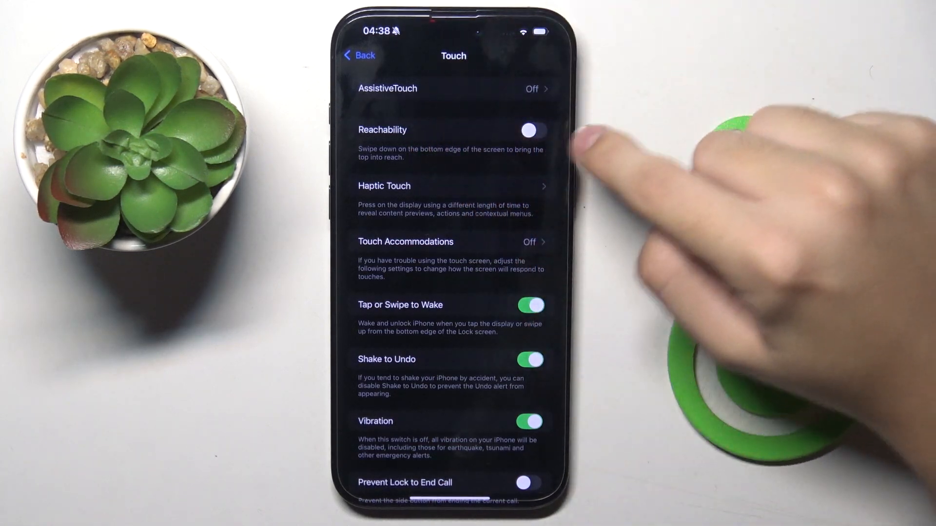
{"action": "left_click", "coordinate": [527, 129]}
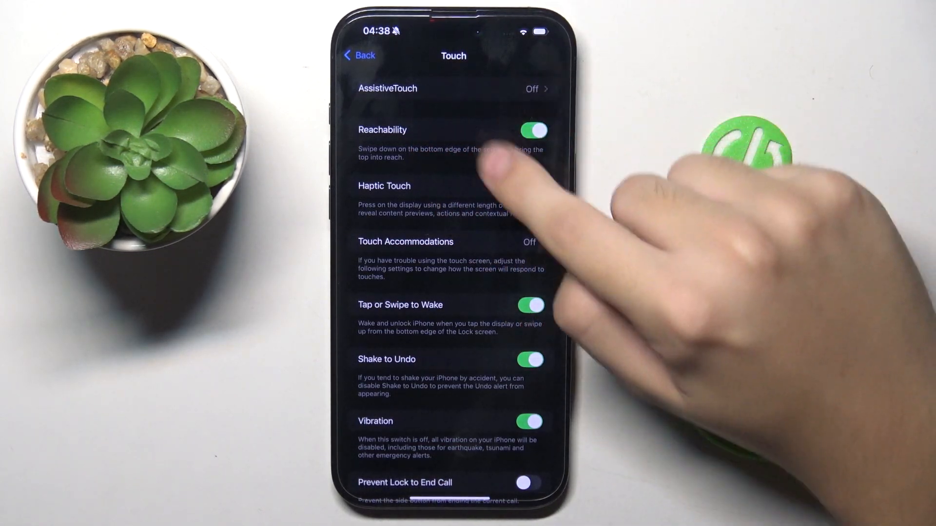